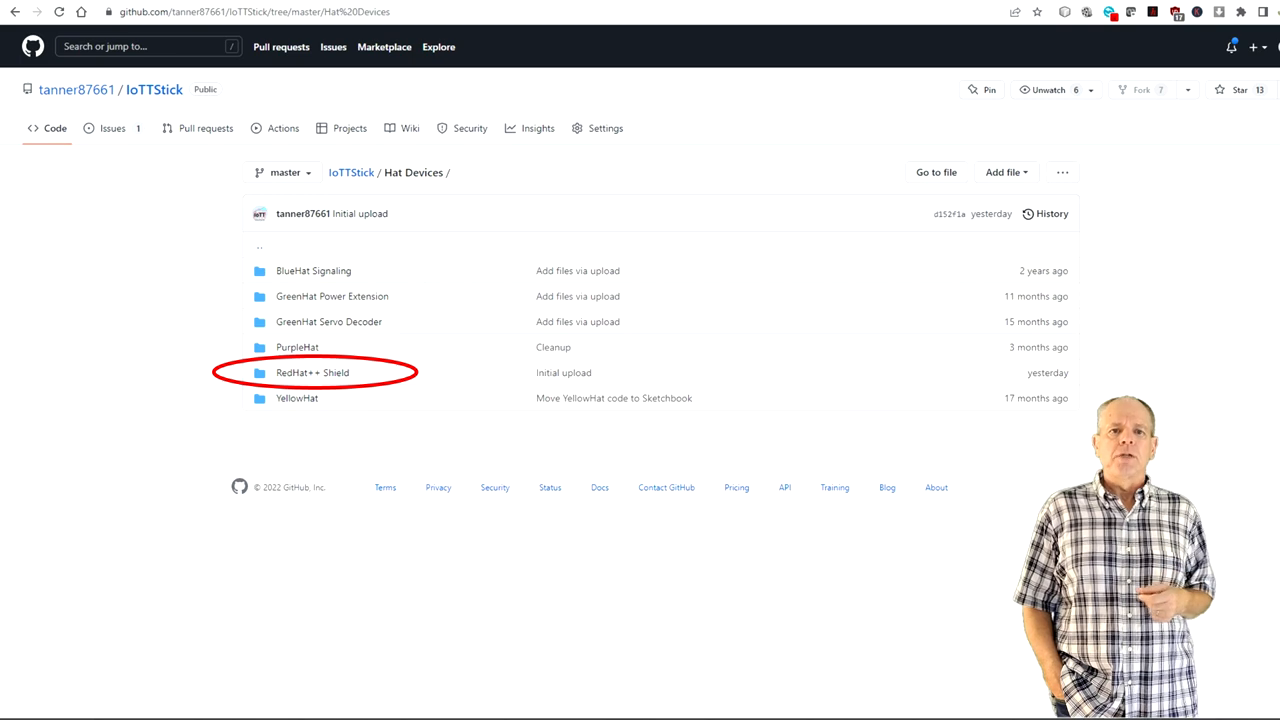
Open the RedHat++ Shield folder in the IoTTStick repository's Hat Devices directory
{"action": "left_click", "coordinate": [312, 372]}
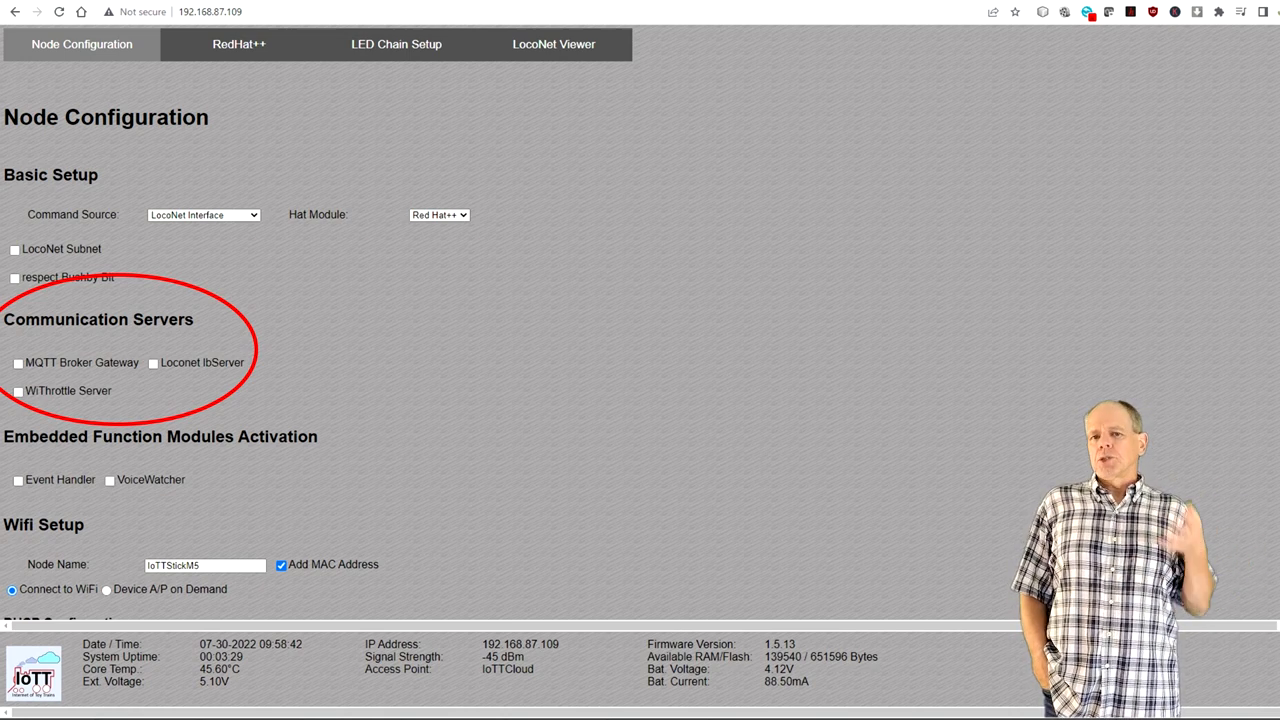
Scroll the Node Configuration page down to the WiFi, dynamic IP and internet time settings
{"action": "scroll", "scroll_direction": "down", "scroll_amount": 3}
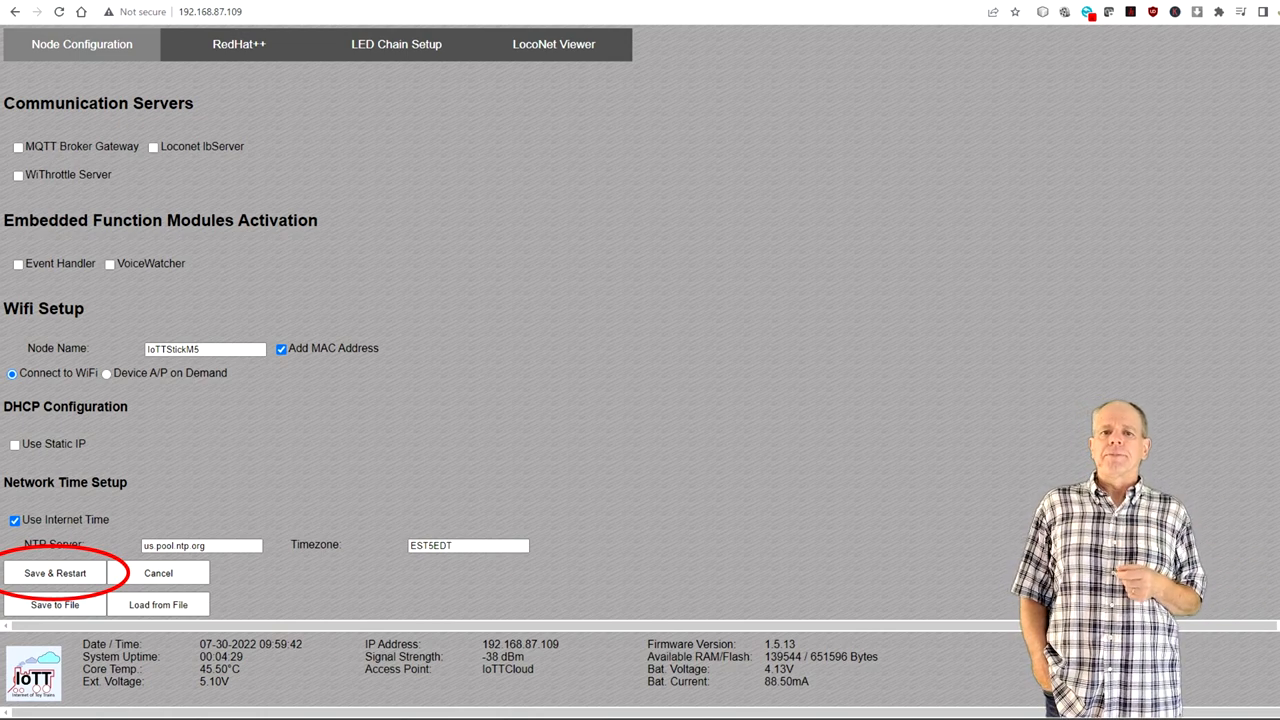
Show the RedHat++ Options page with command station, LocoNet, DCC generator and programming track settings
{"action": "left_click", "coordinate": [238, 44]}
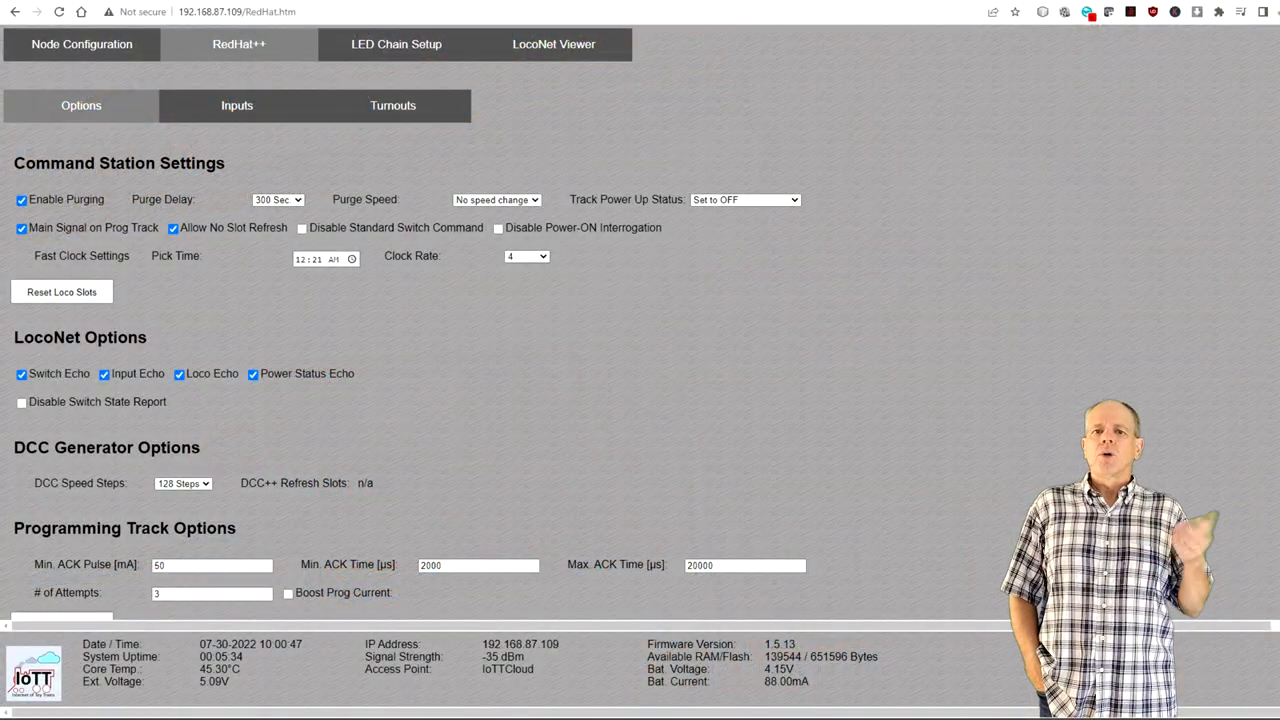